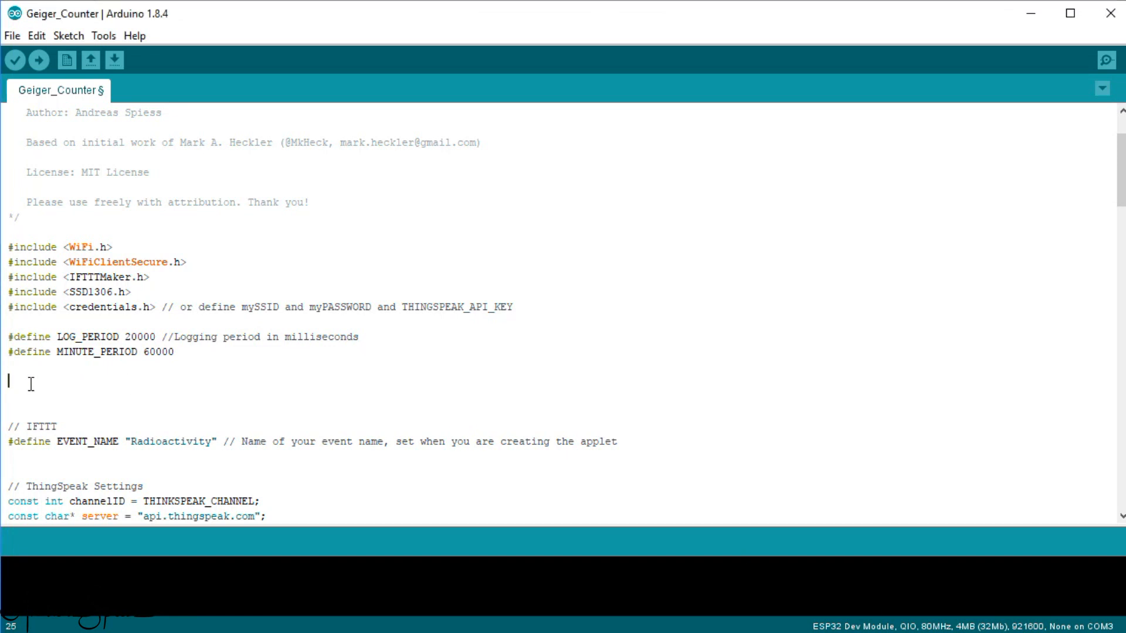
Step: Add the commented-out // WLAN settings line at the top of the sketch
{"action": "type", "text": "// WLAN"}
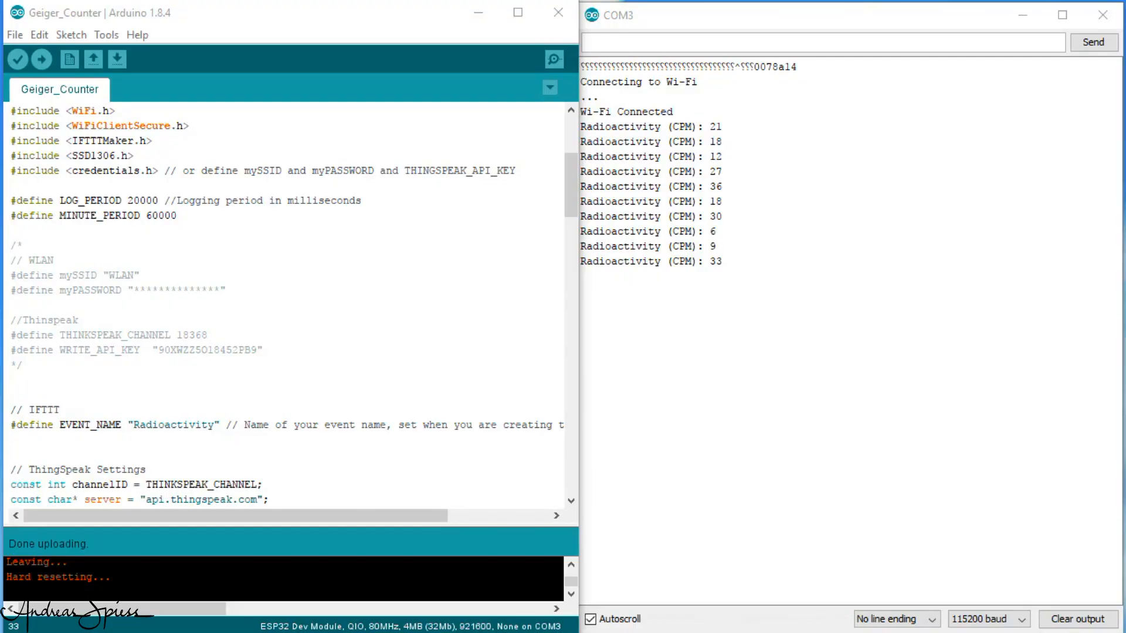
{"action": "mouse_move", "coordinate": [997, 443]}
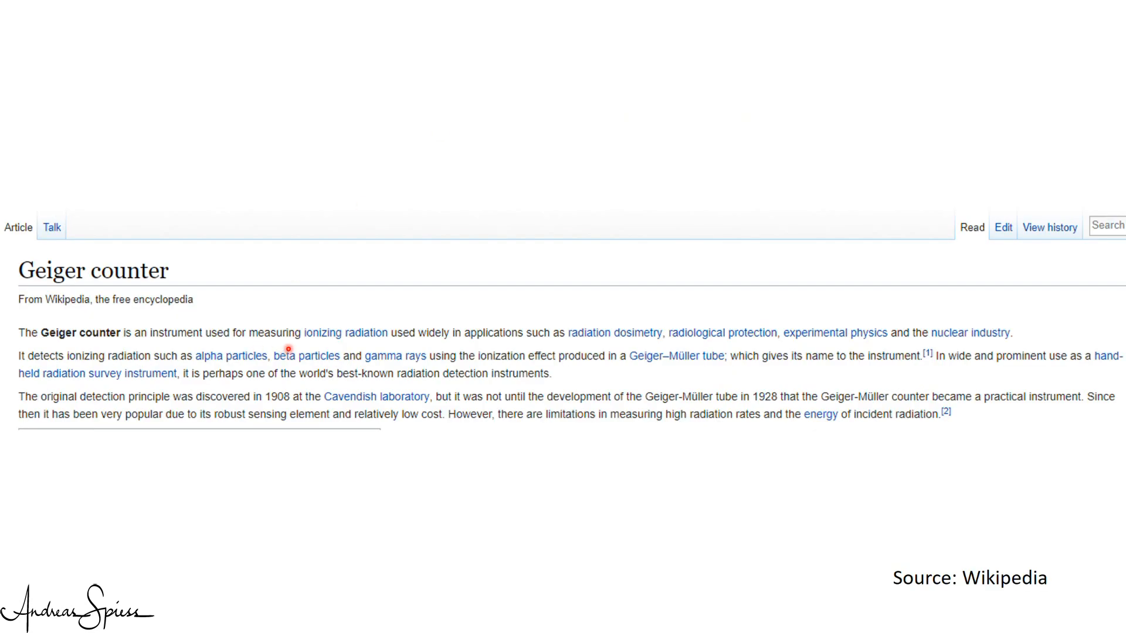
{"action": "mouse_move", "coordinate": [382, 352]}
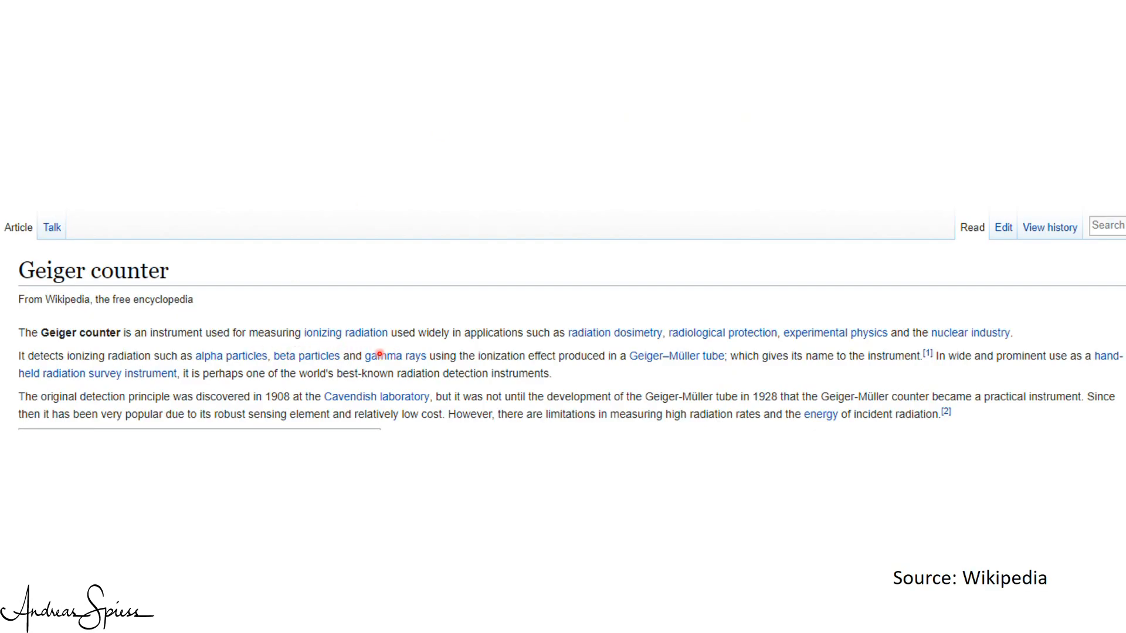
{"action": "mouse_move", "coordinate": [343, 374]}
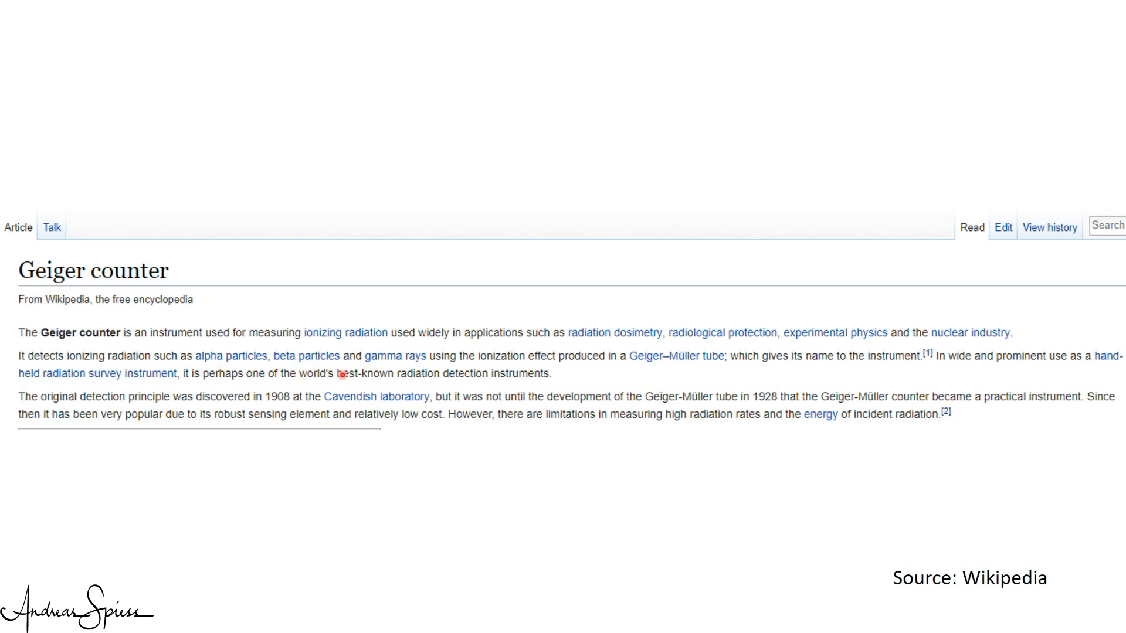
{"action": "mouse_move", "coordinate": [405, 376]}
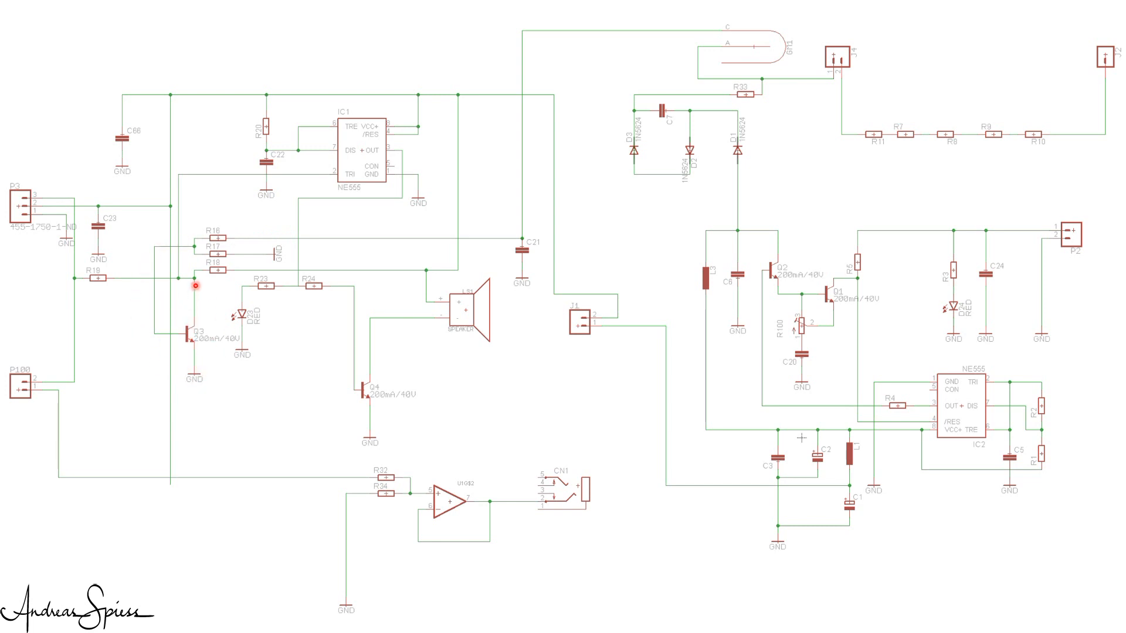
{"action": "mouse_move", "coordinate": [214, 389]}
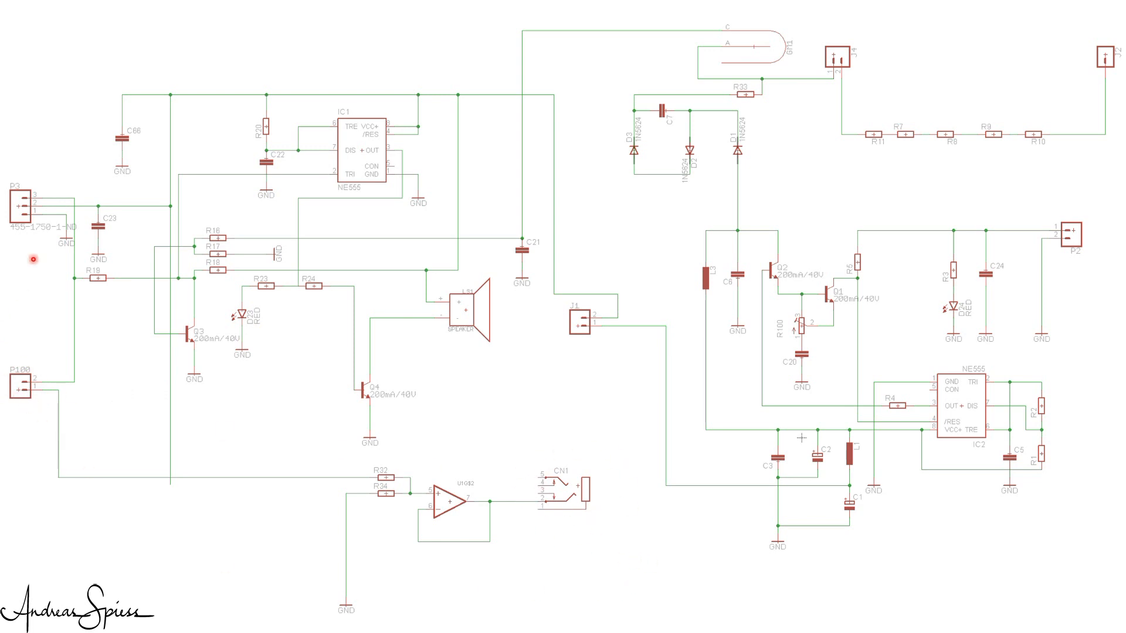
{"action": "mouse_move", "coordinate": [58, 228]}
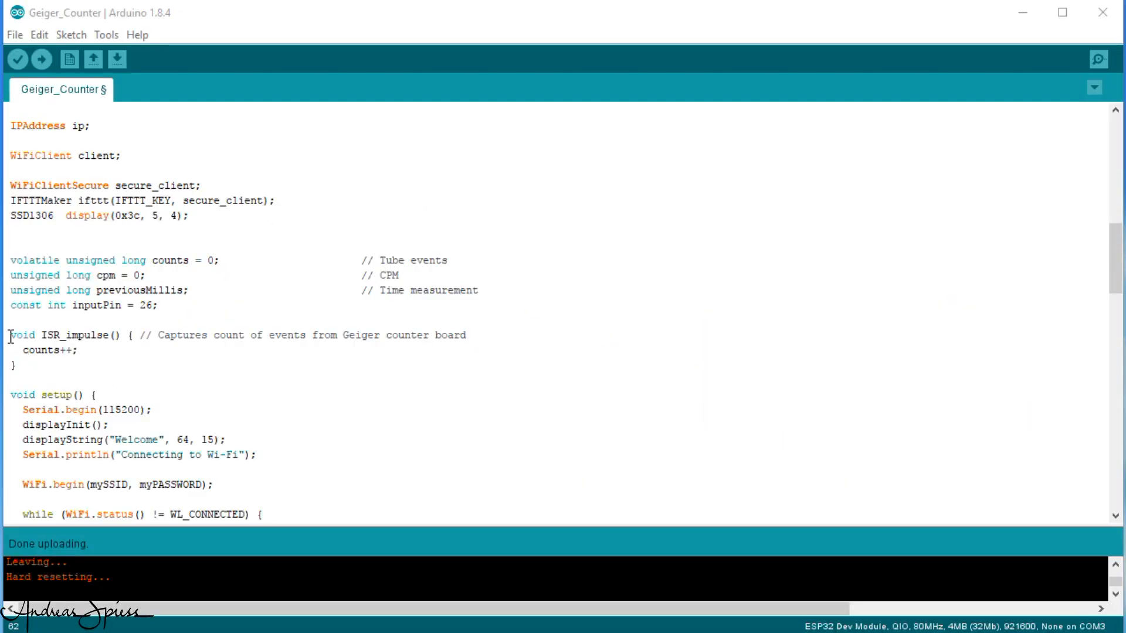
Step: Scroll back to the #include lines and WLAN/ThingSpeak defines at the sketch top
{"action": "left_click_drag", "start_coordinate": [8, 334], "coordinate": [21, 365]}
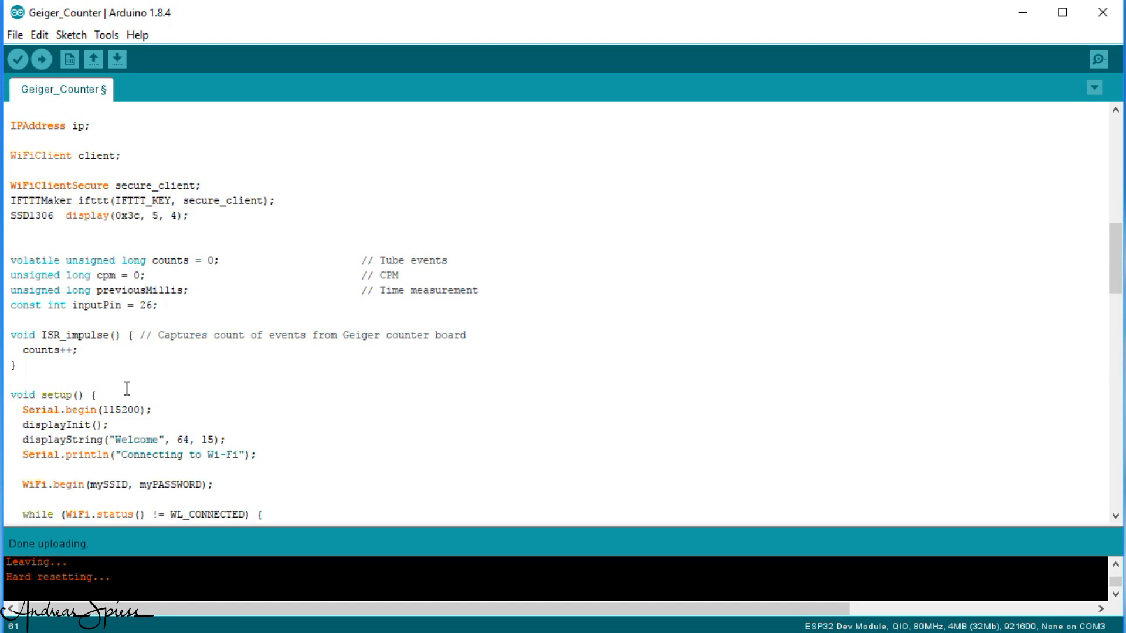
{"action": "scroll", "scroll_direction": "up", "scroll_amount": 3}
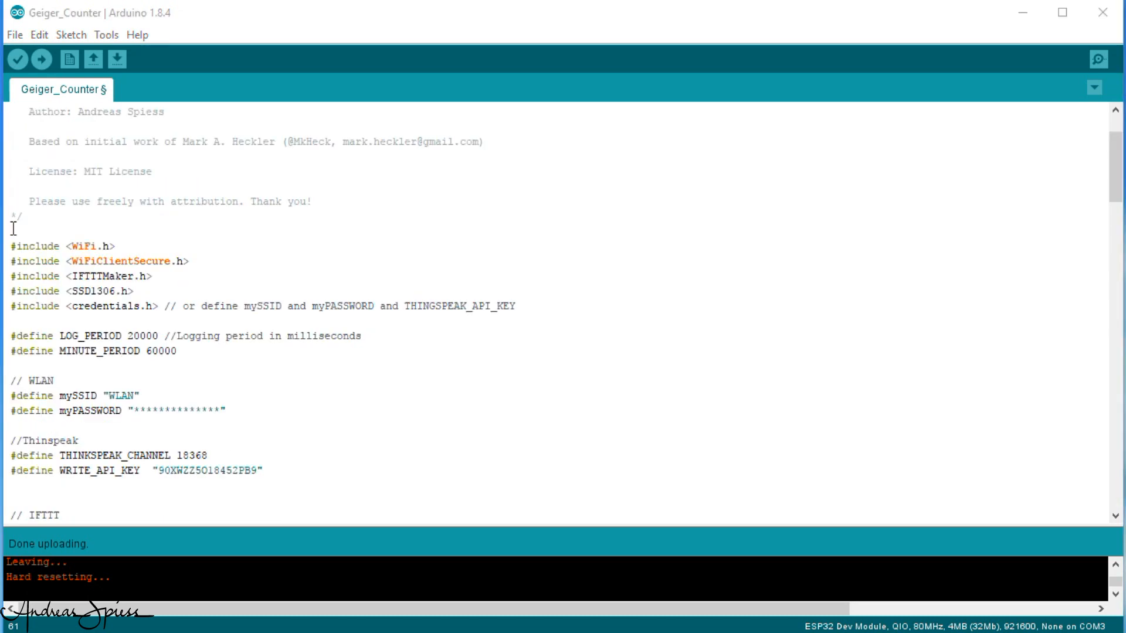
Step: Select the WiFi, WiFiClientSecure, IFTTTMaker and SSD1306 includes, then review the defines and setup function
{"action": "left_click_drag", "start_coordinate": [20, 247], "coordinate": [135, 291]}
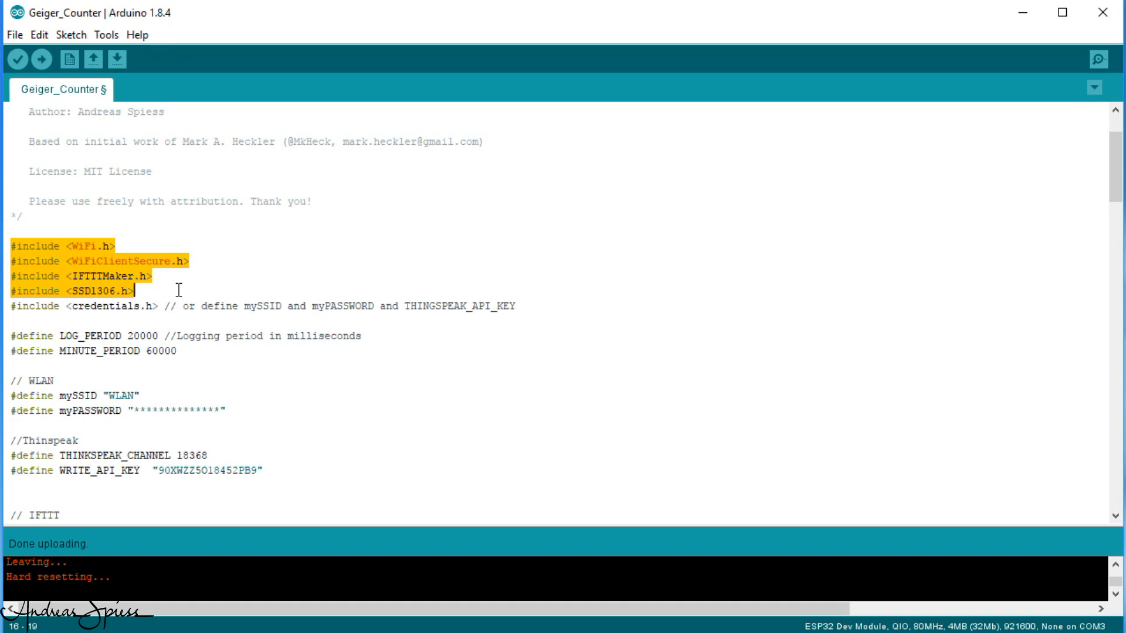
{"action": "scroll", "scroll_direction": "down", "scroll_amount": 3}
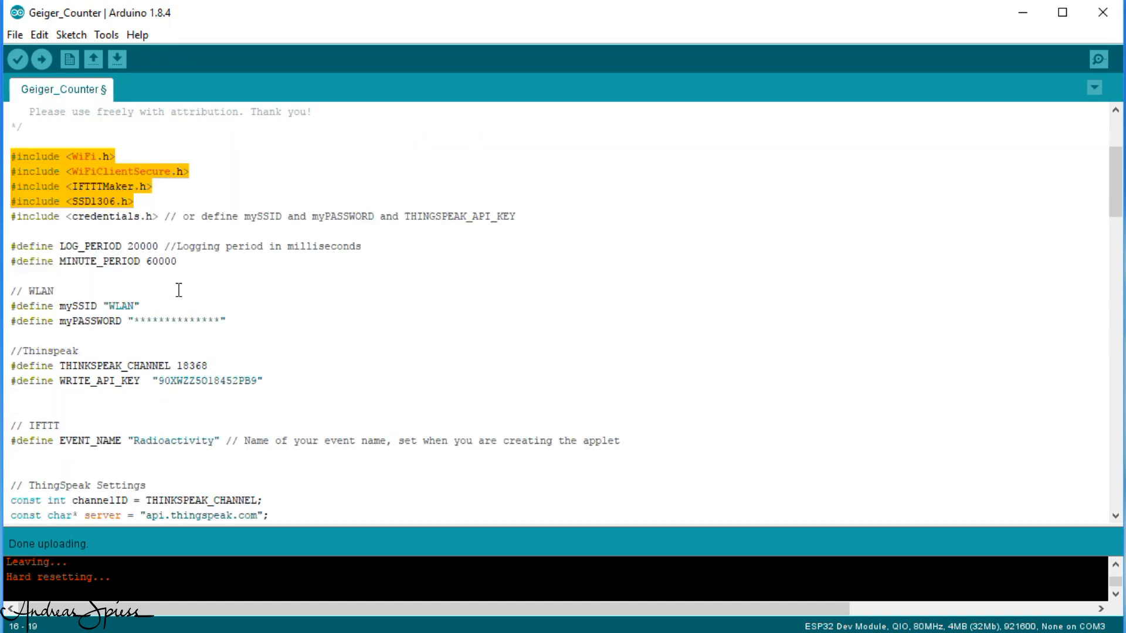
{"action": "scroll", "scroll_direction": "down", "scroll_amount": 3}
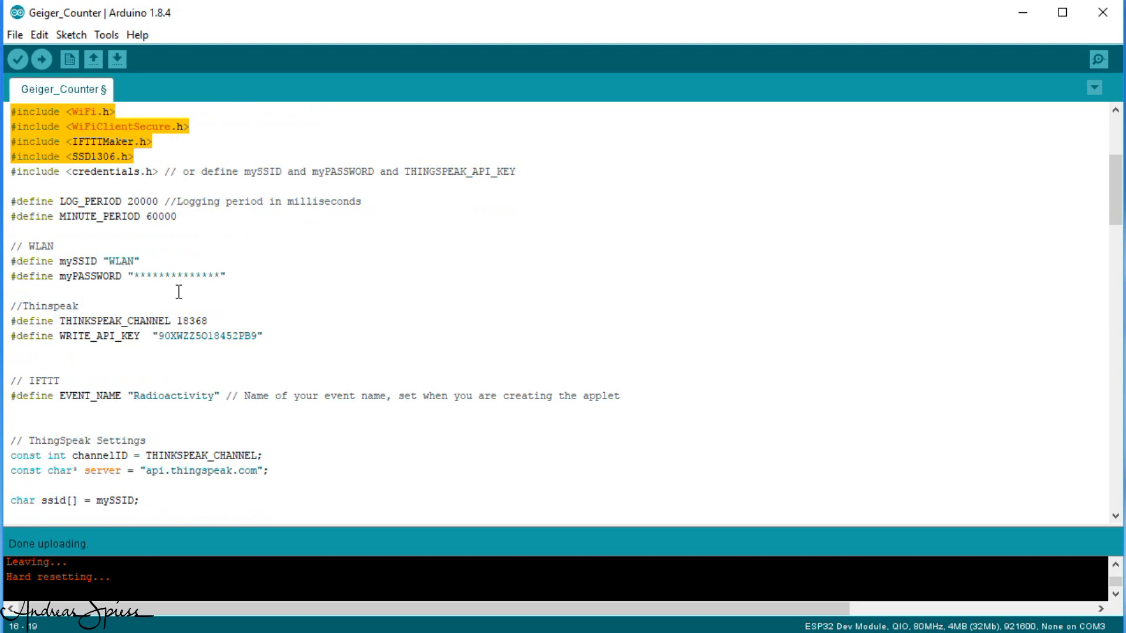
{"action": "scroll", "scroll_direction": "down", "scroll_amount": 3}
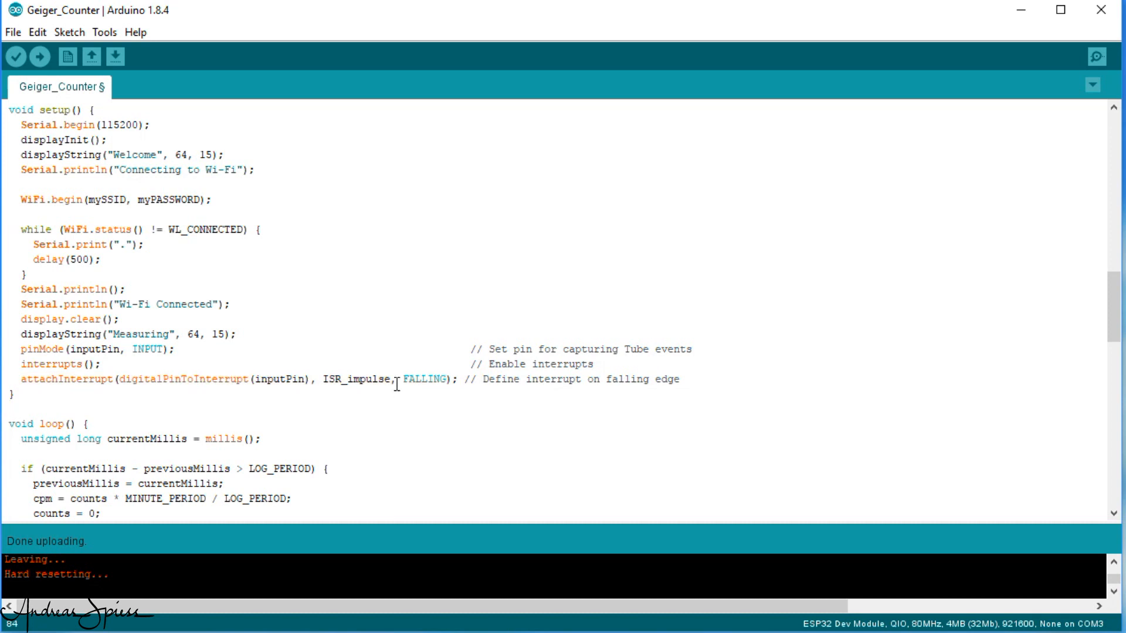
{"action": "double_click", "coordinate": [355, 379]}
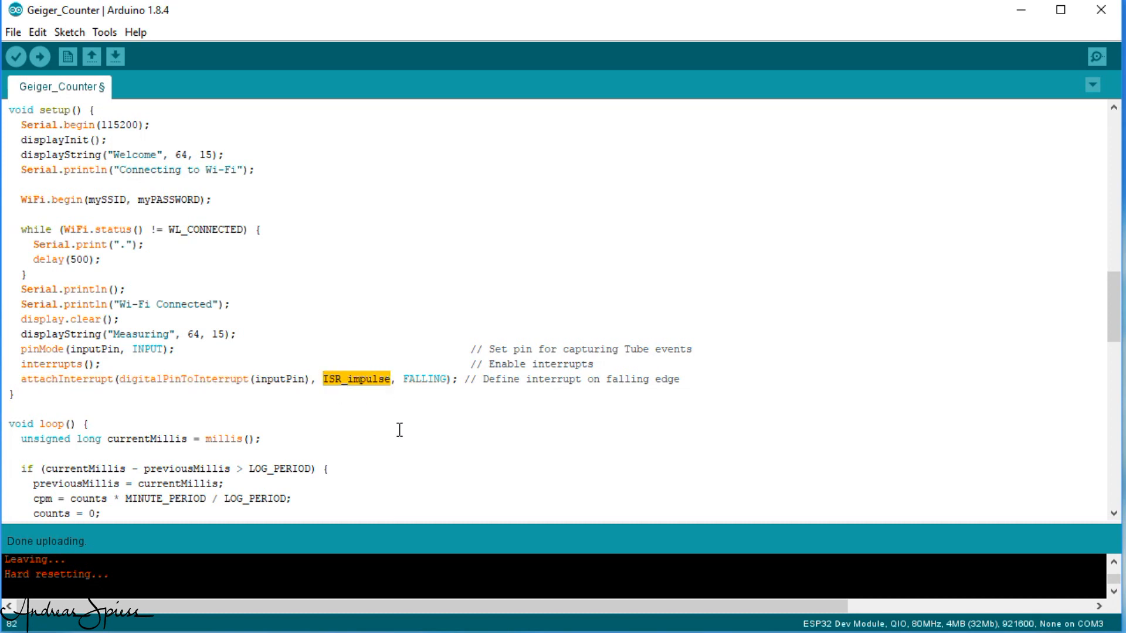
{"action": "scroll", "scroll_direction": "down", "scroll_amount": 3}
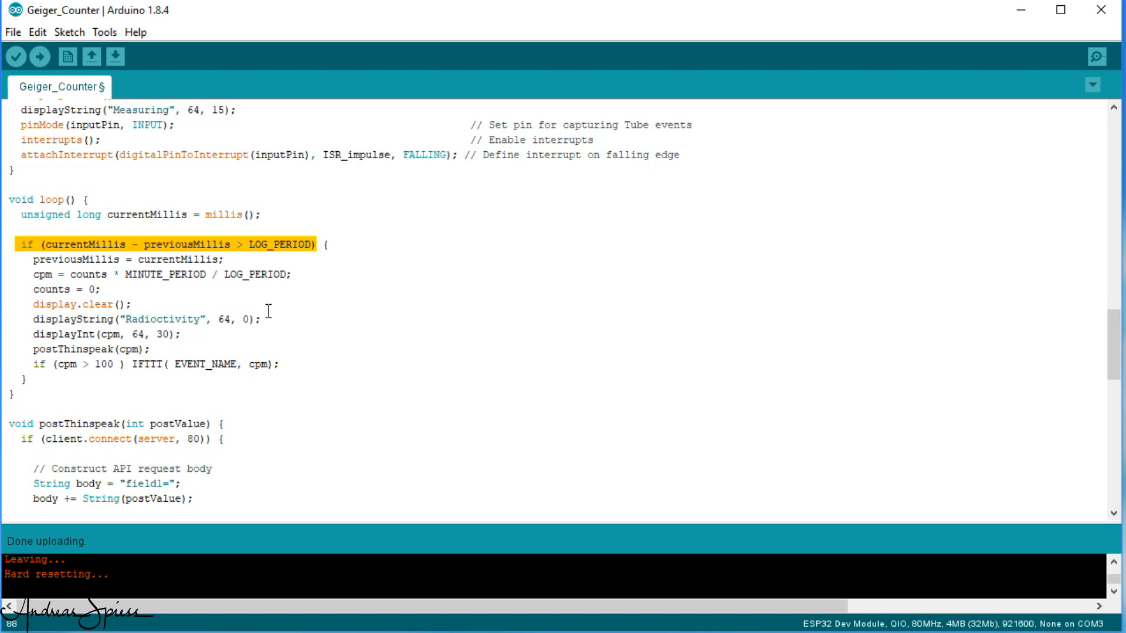
{"action": "mouse_move", "coordinate": [413, 342]}
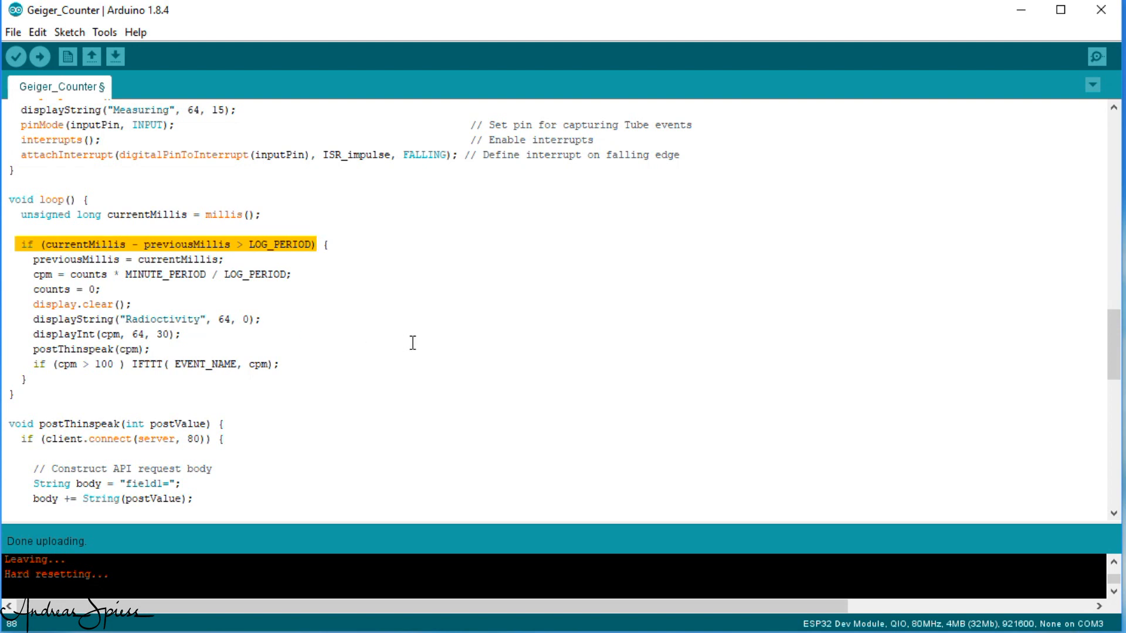
{"action": "mouse_move", "coordinate": [285, 366]}
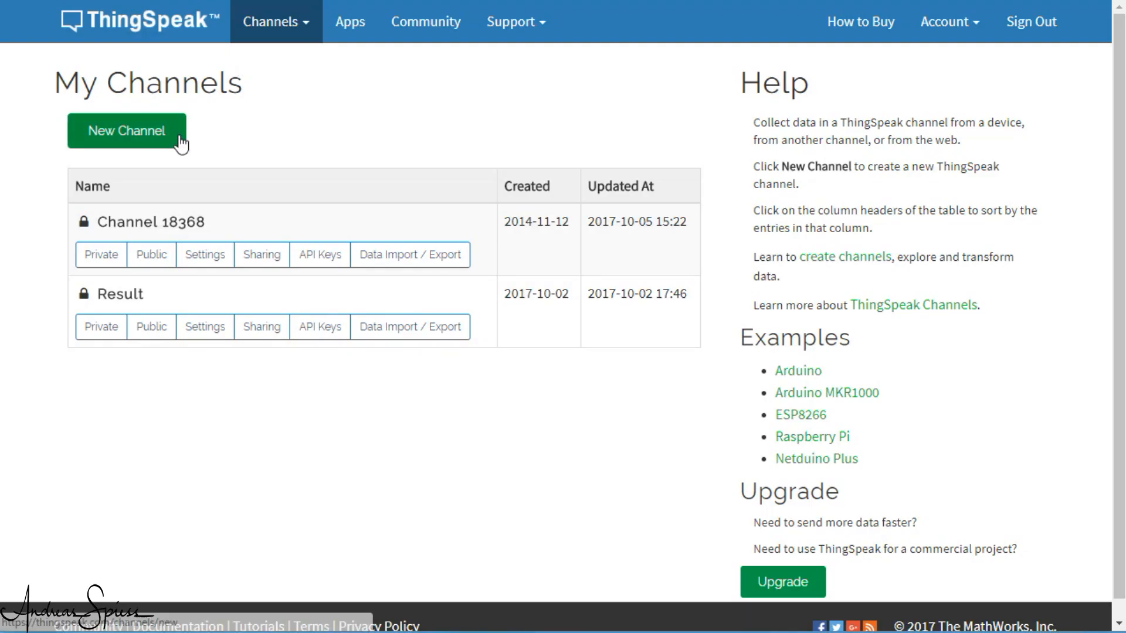
{"action": "mouse_move", "coordinate": [925, 49]}
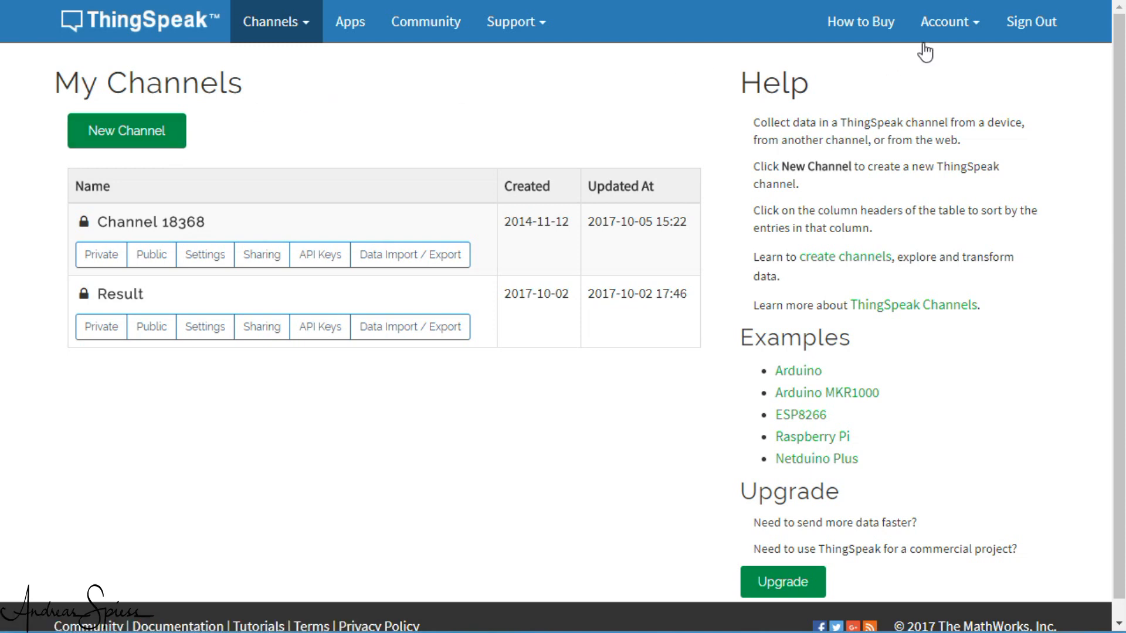
Step: Create a new channel with Field 1 named Radioactivity and scroll to Save Channel
{"action": "left_click", "coordinate": [946, 21]}
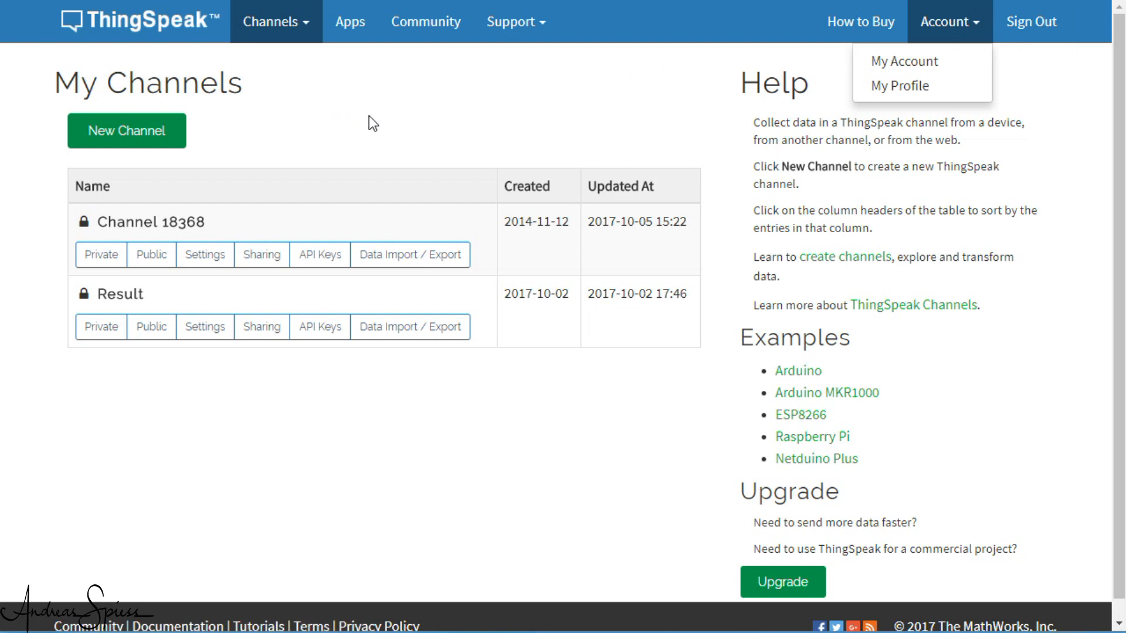
{"action": "mouse_move", "coordinate": [144, 146]}
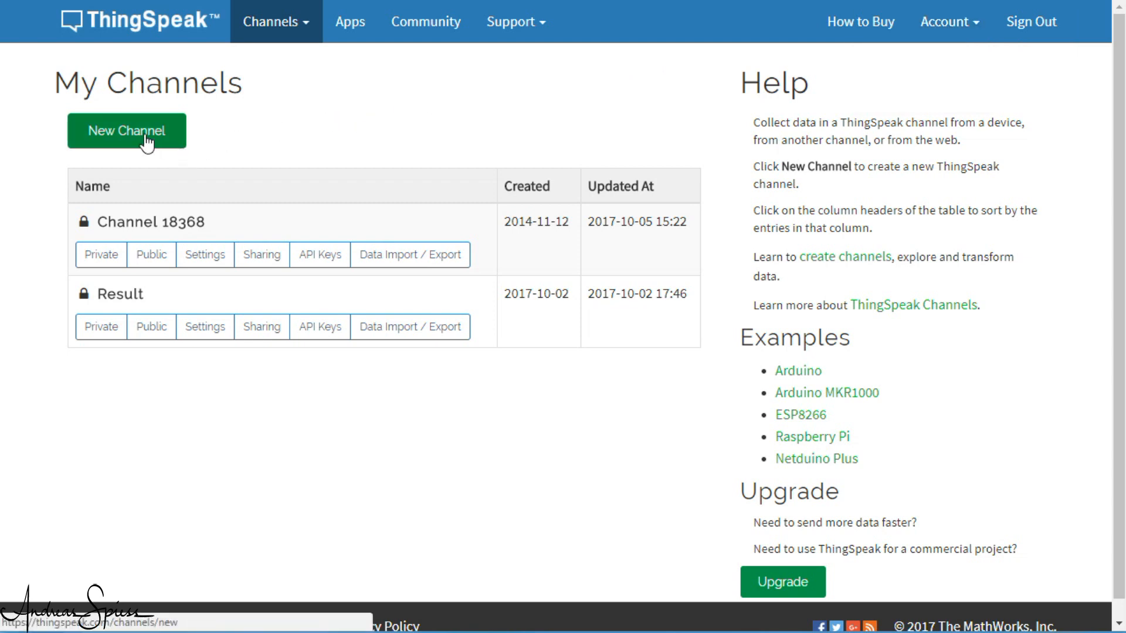
{"action": "left_click", "coordinate": [126, 132]}
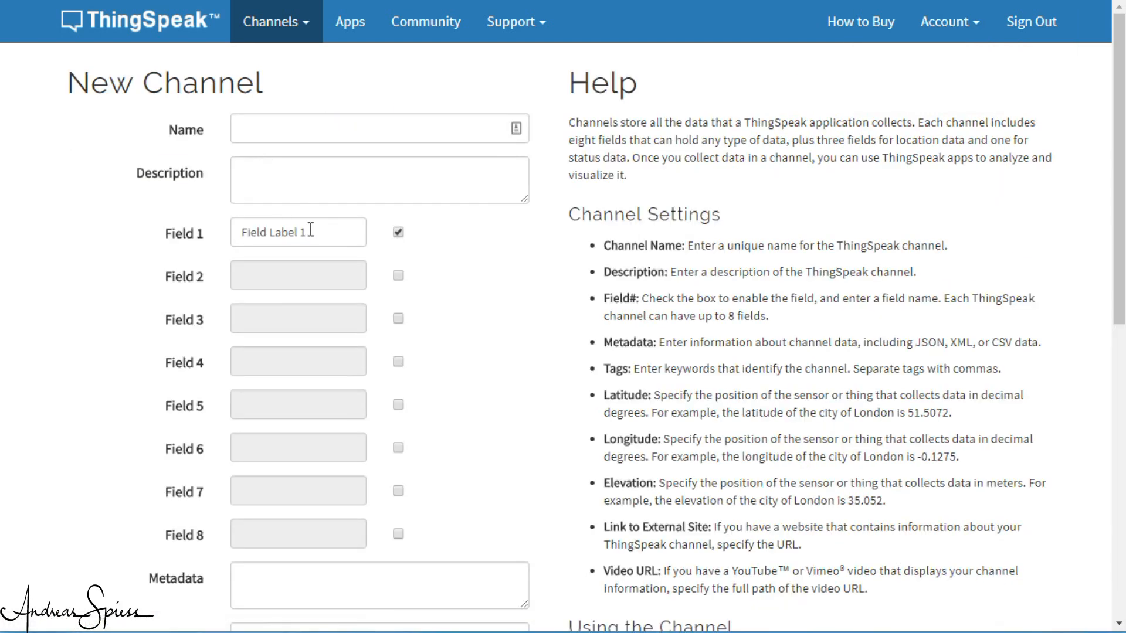
{"action": "type", "text": "r"}
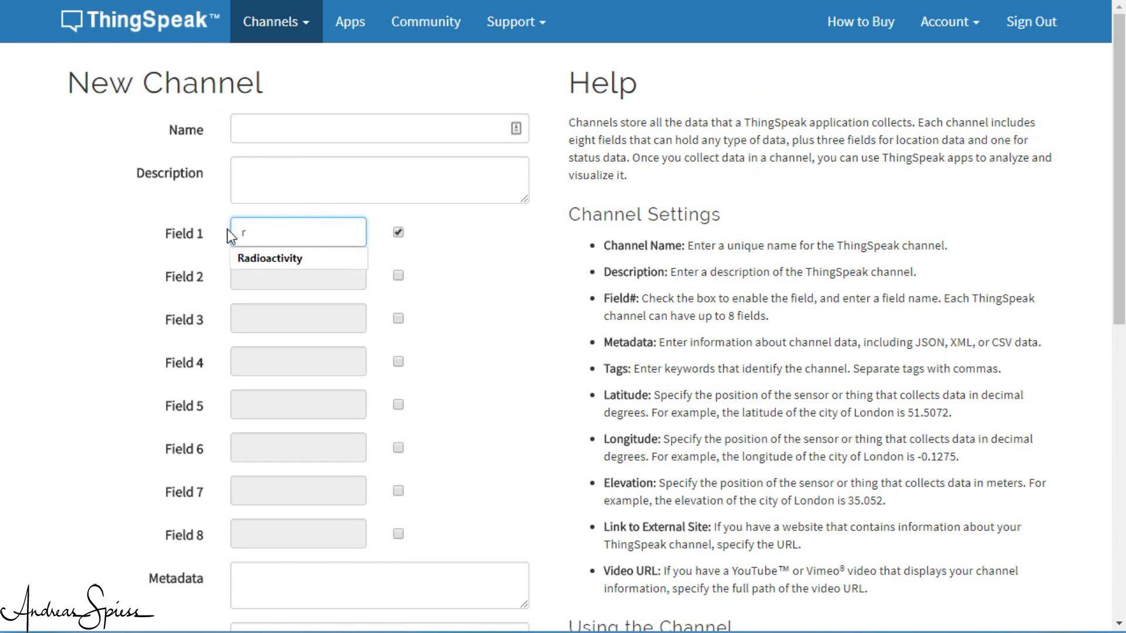
{"action": "left_click", "coordinate": [271, 258]}
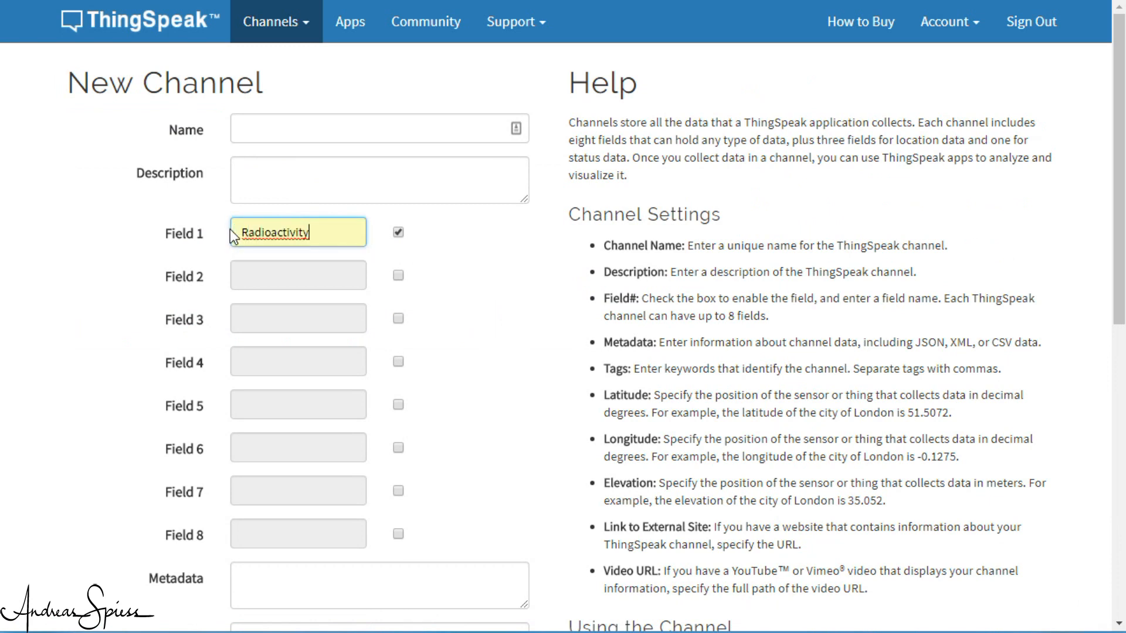
{"action": "scroll", "scroll_direction": "down", "scroll_amount": 3}
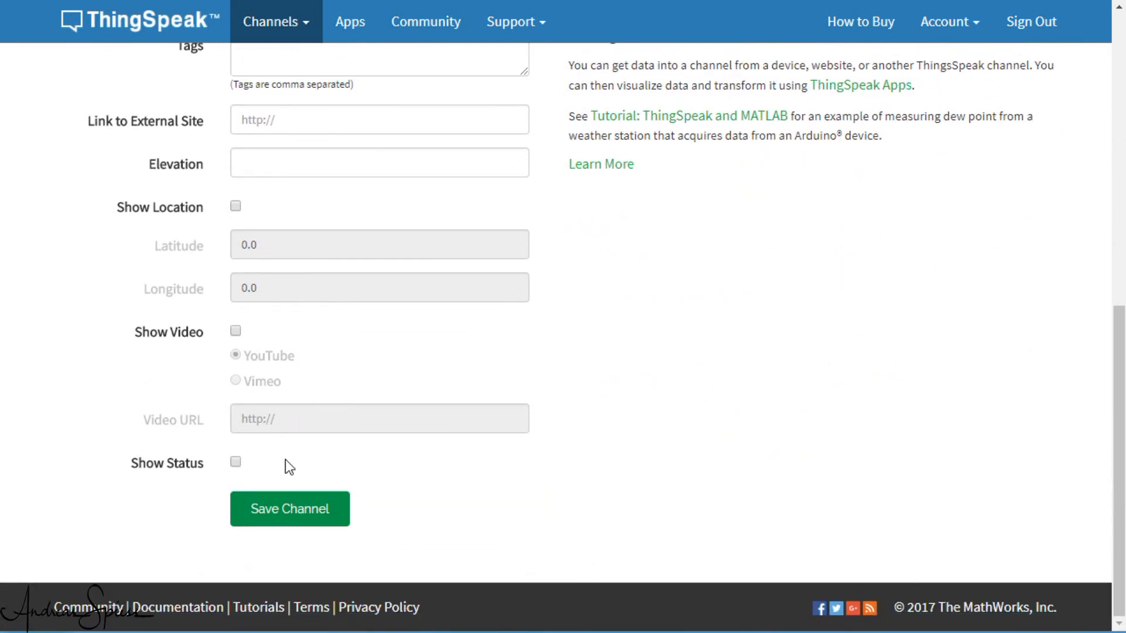
Step: Save the channel, view Sharing and API Keys, and select channel number 341347
{"action": "left_click", "coordinate": [290, 509]}
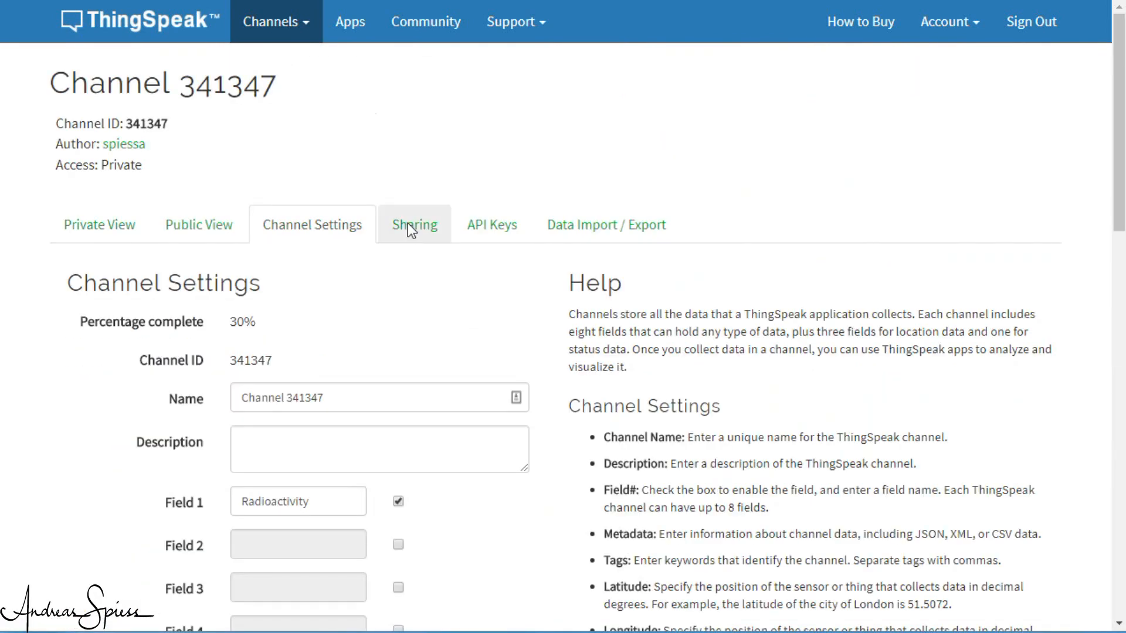
{"action": "left_click", "coordinate": [413, 224]}
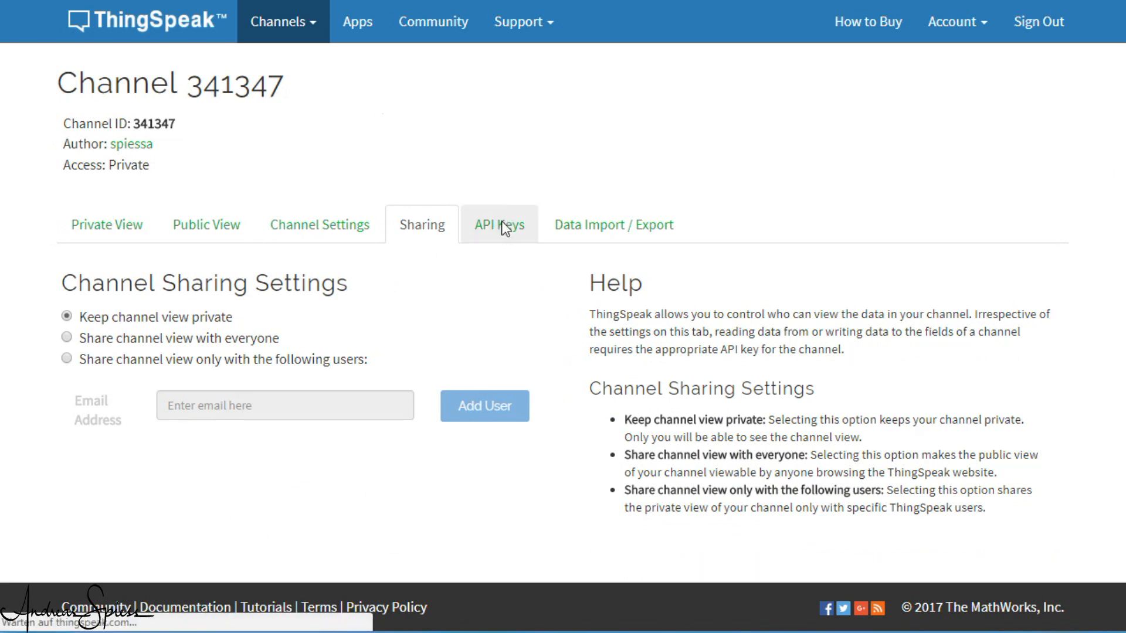
{"action": "left_click", "coordinate": [499, 224]}
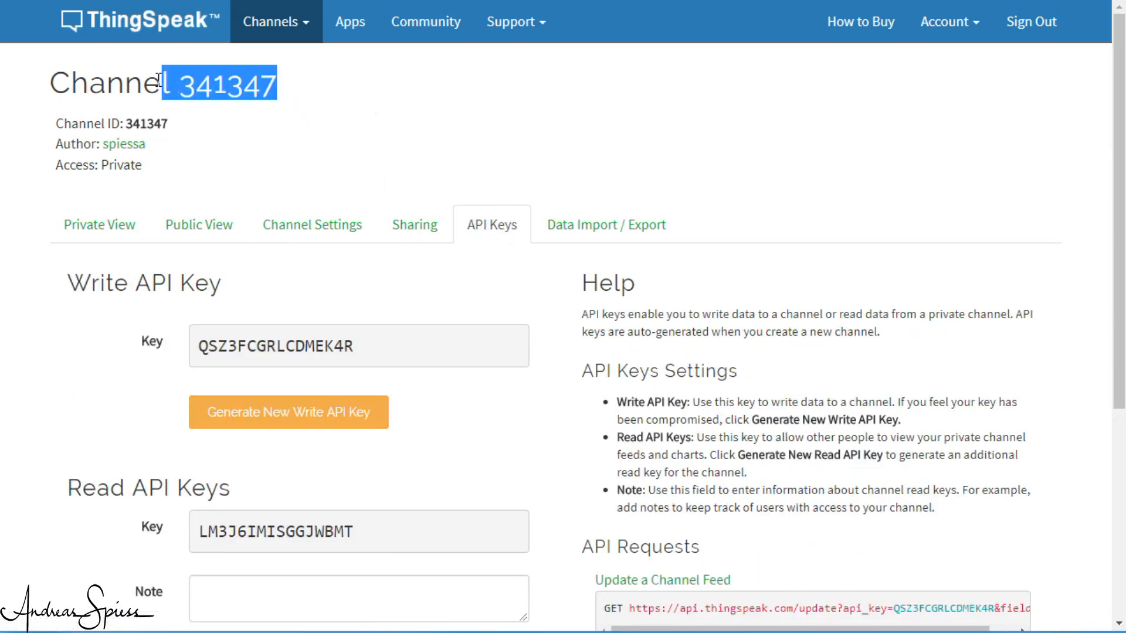
{"action": "double_click", "coordinate": [281, 346]}
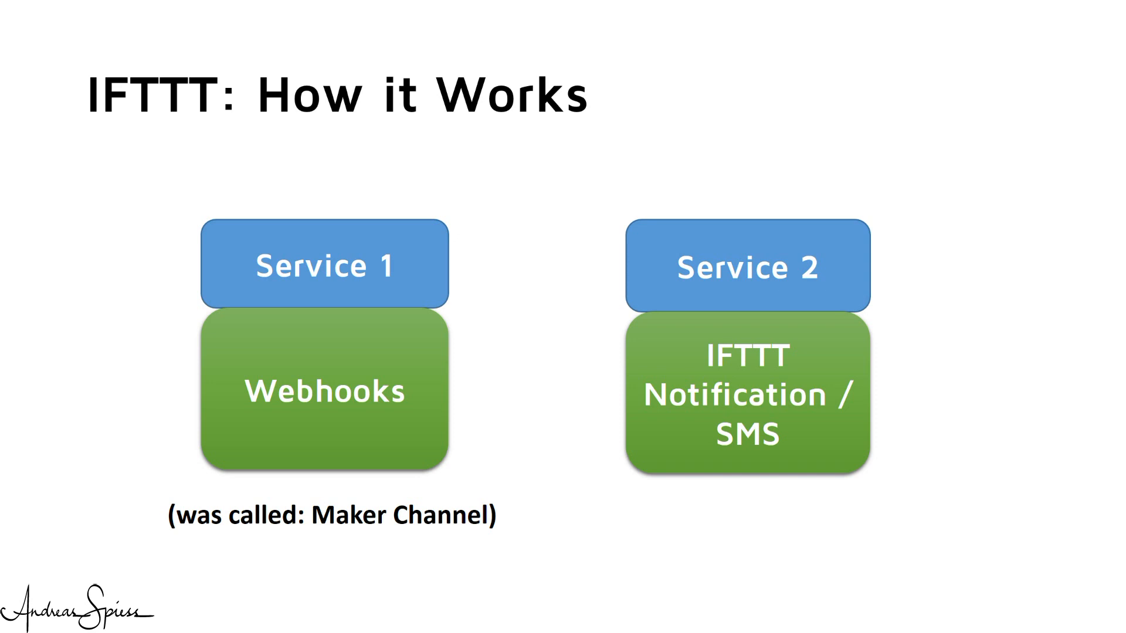
Step: Underline Service 1, Service 2, Webhooks and IFTTT Notification / SMS on the slide
{"action": "left_click_drag", "start_coordinate": [250, 292], "coordinate": [366, 292]}
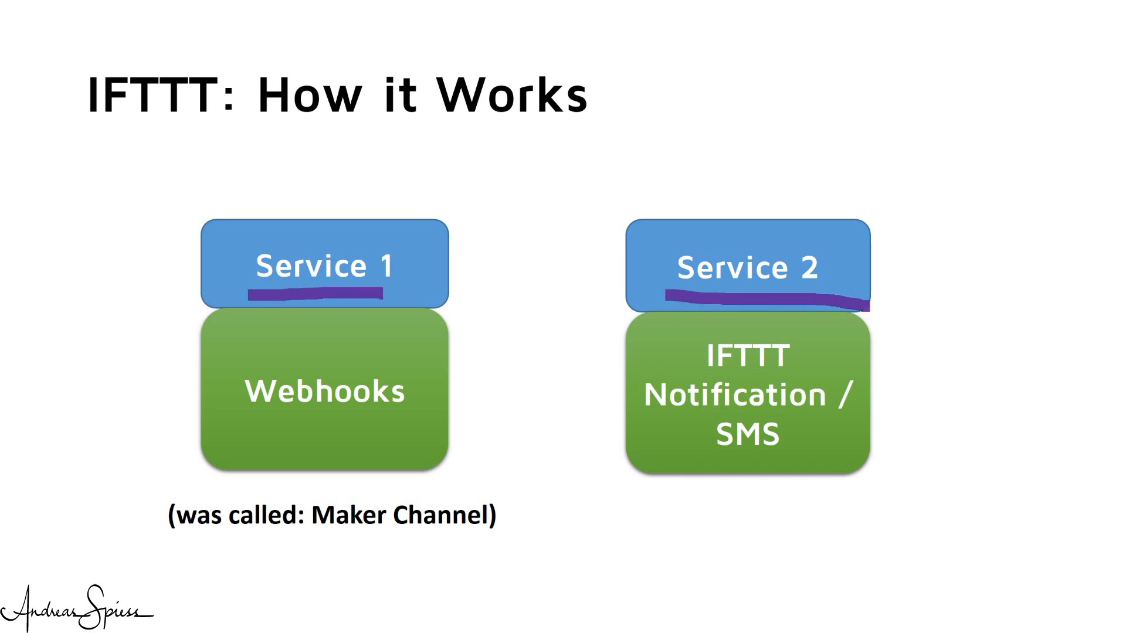
{"action": "left_click_drag", "start_coordinate": [244, 423], "coordinate": [402, 424]}
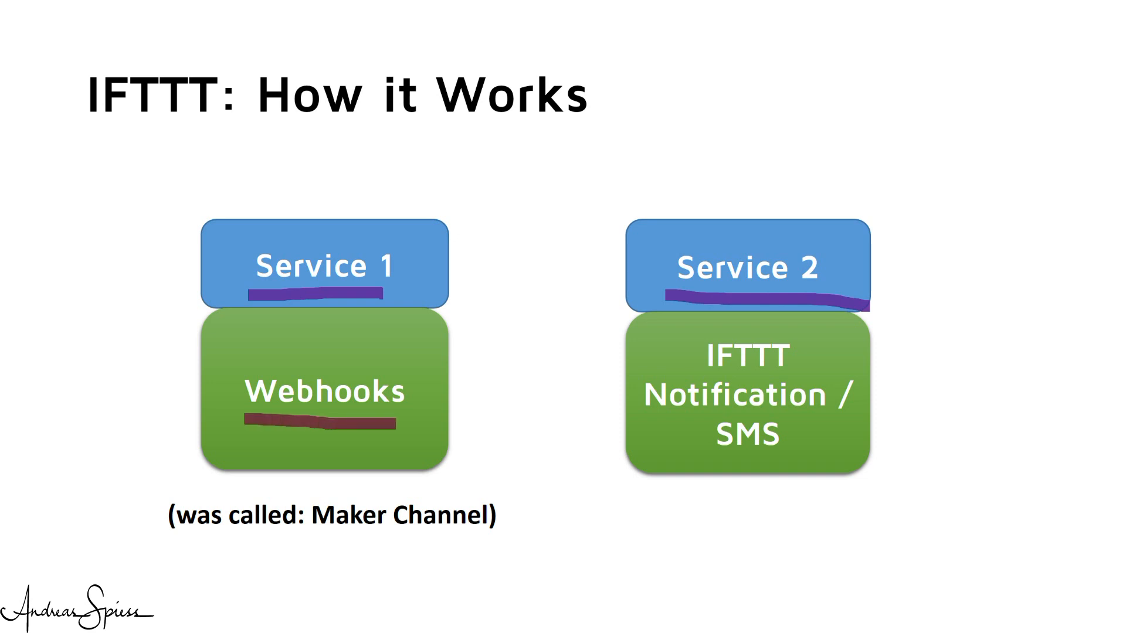
{"action": "left_click_drag", "start_coordinate": [653, 416], "coordinate": [846, 413]}
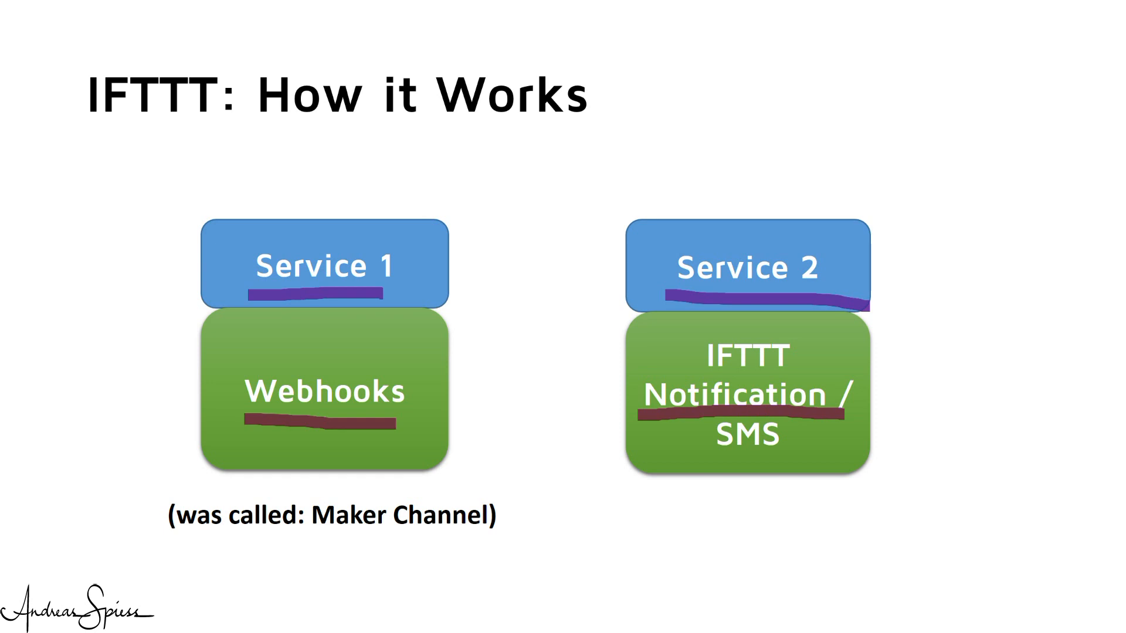
{"action": "left_click_drag", "start_coordinate": [710, 459], "coordinate": [782, 458]}
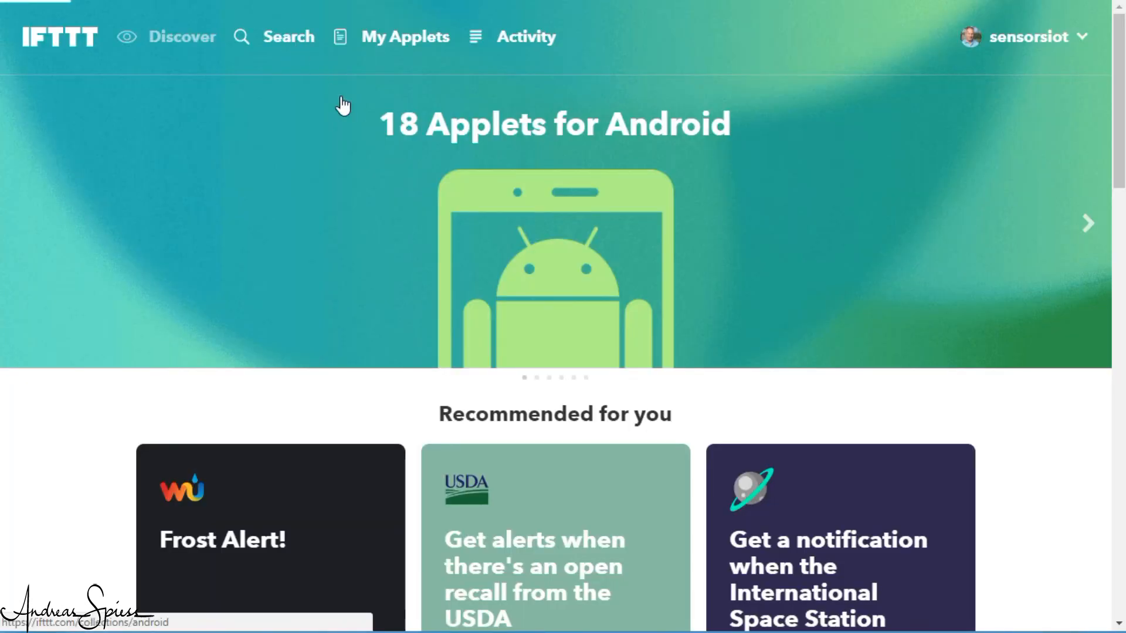
Step: Search IFTTT for webhooks to reach the Webhooks service settings
{"action": "type", "text": "webhooks"}
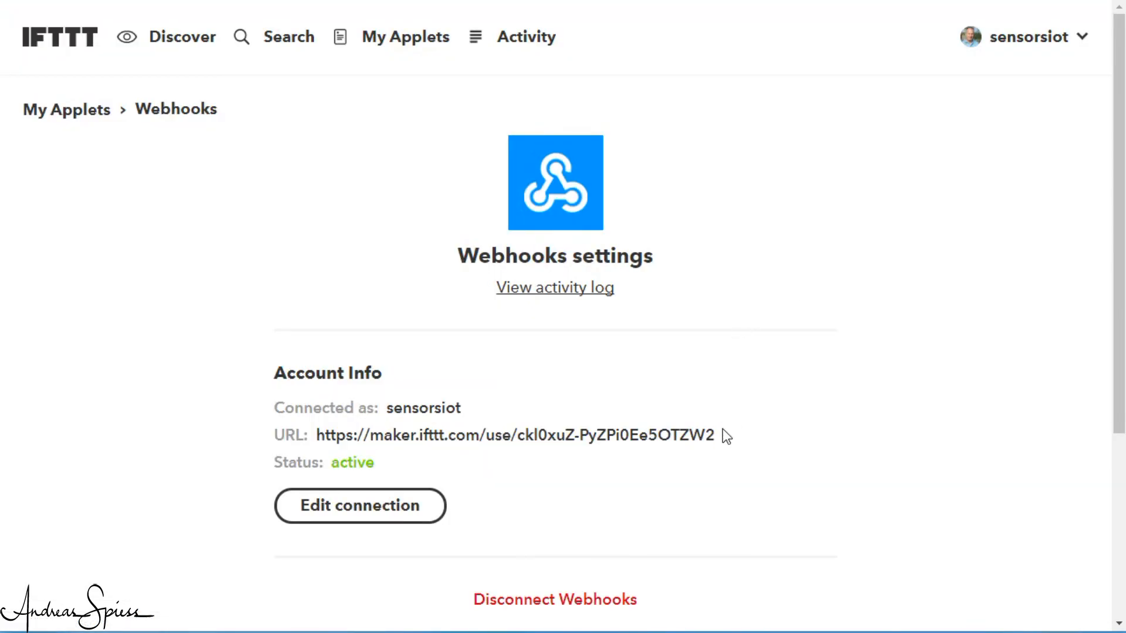
{"action": "mouse_move", "coordinate": [555, 480]}
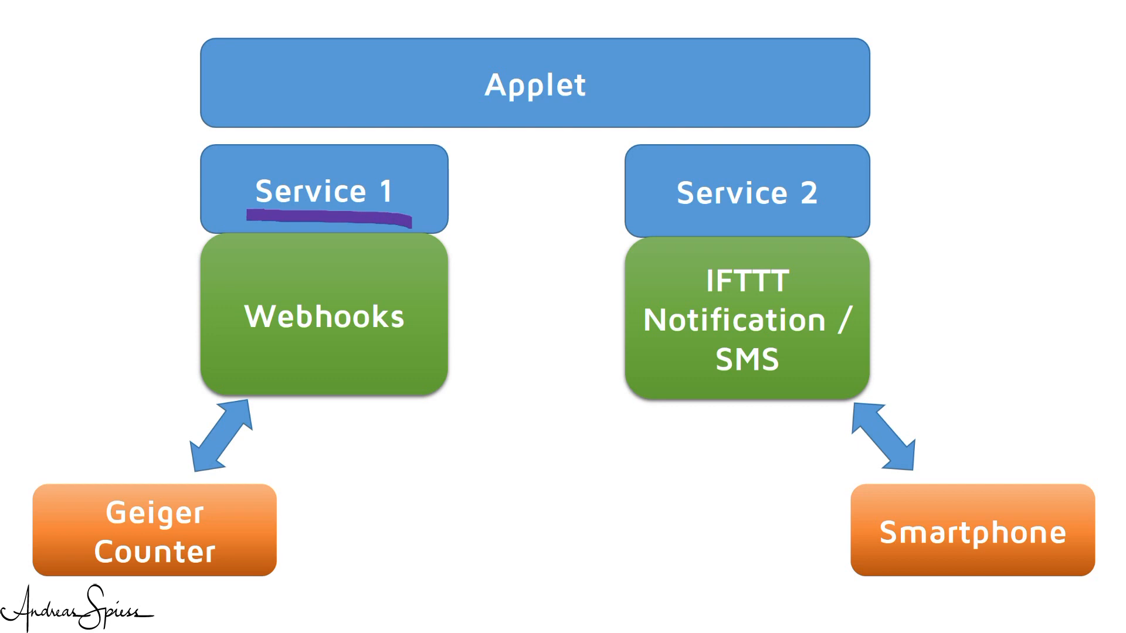
Step: Underline the services, Webhooks, notification label, Geiger Counter and Smartphone on the applet diagram
{"action": "left_click_drag", "start_coordinate": [682, 219], "coordinate": [818, 219]}
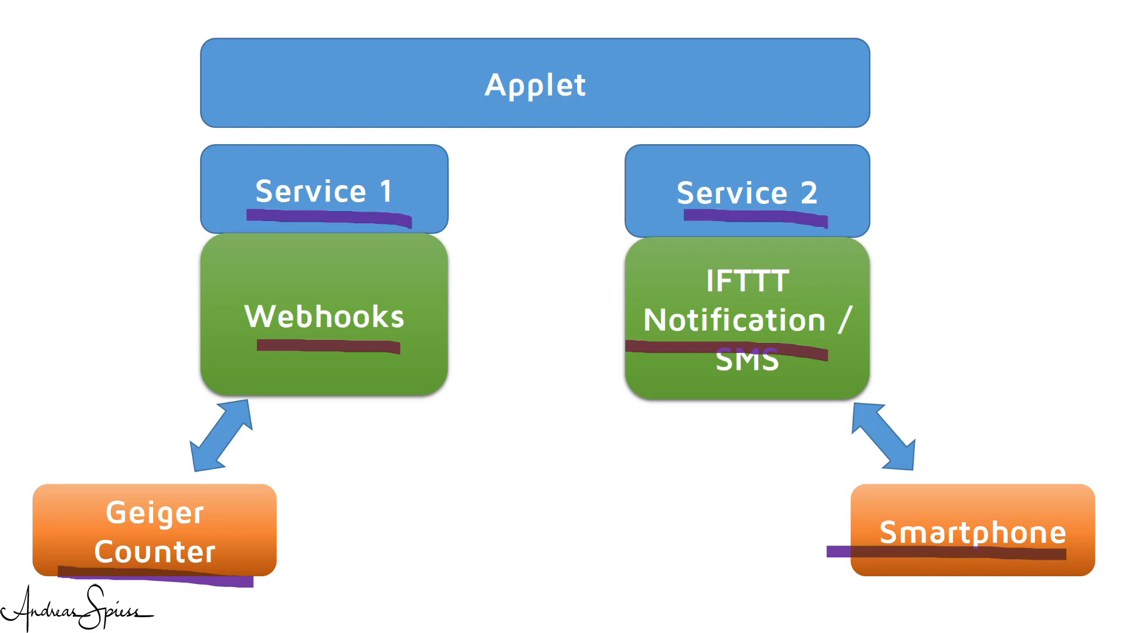
{"action": "left_click_drag", "start_coordinate": [466, 93], "coordinate": [602, 94]}
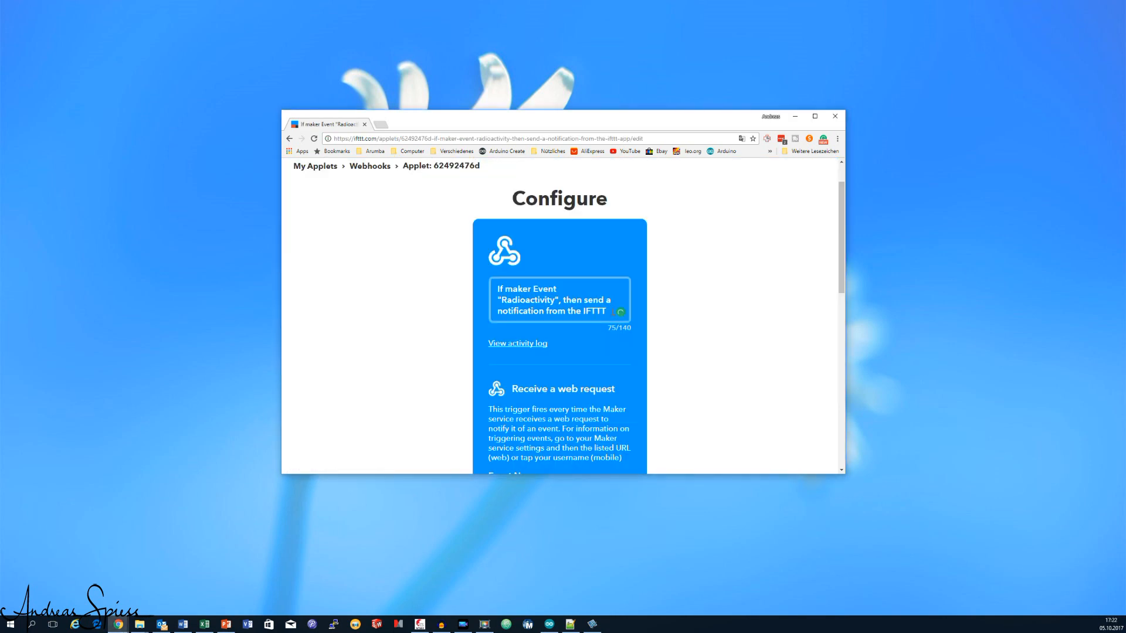
Step: Scroll to the Radioactivity applet's notification message and Save button
{"action": "scroll", "scroll_direction": "down", "scroll_amount": 3}
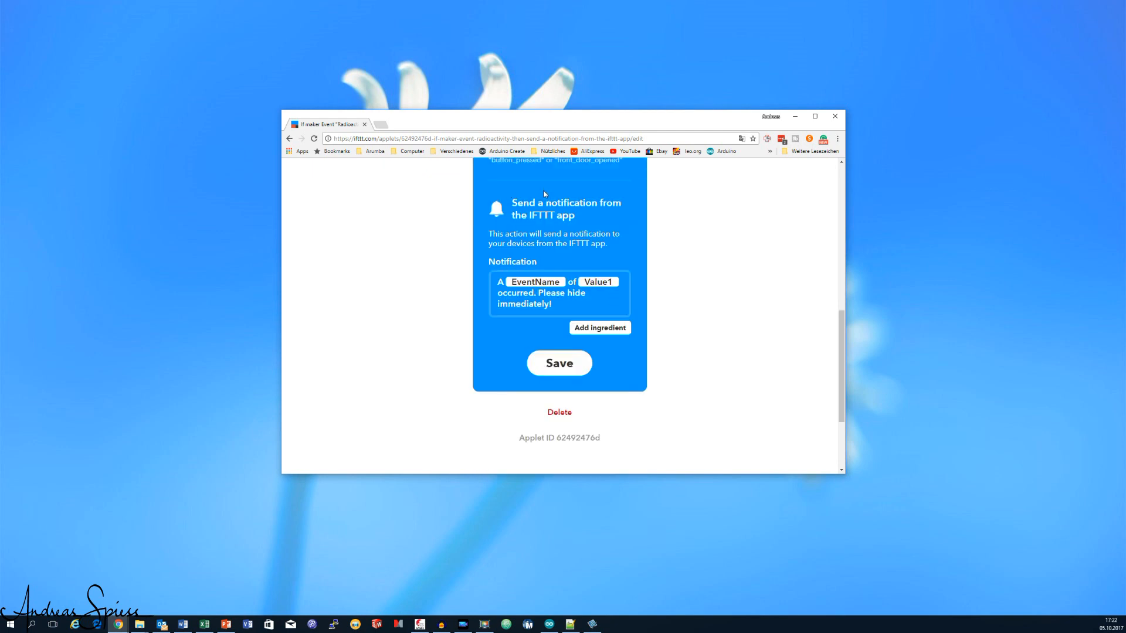